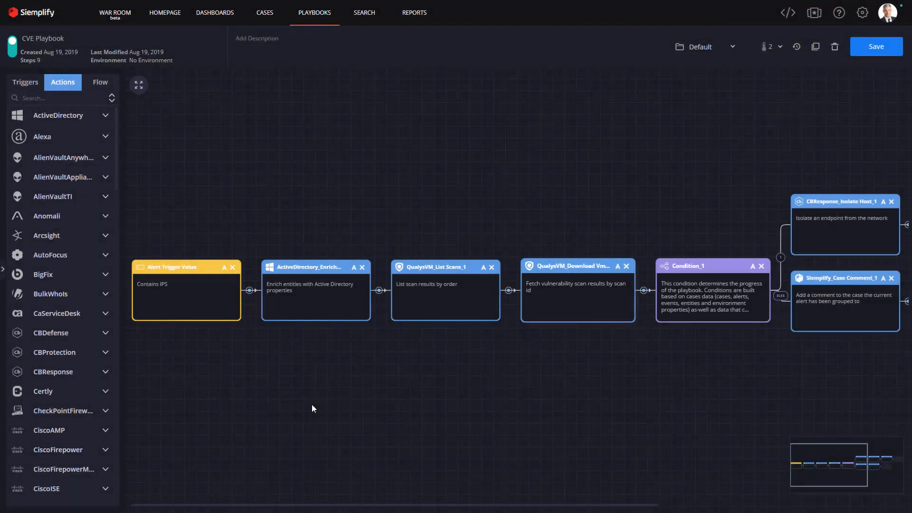
pyautogui.moveTo(260, 397)
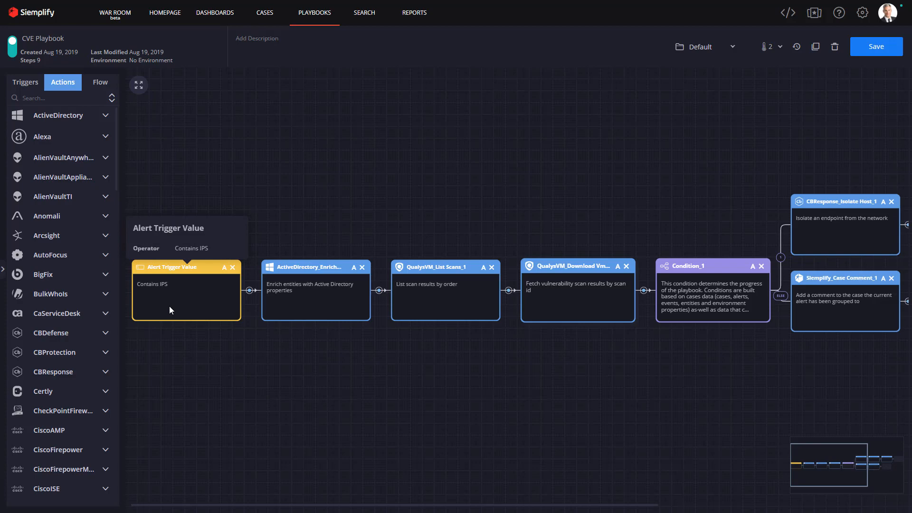
pyautogui.moveTo(294, 352)
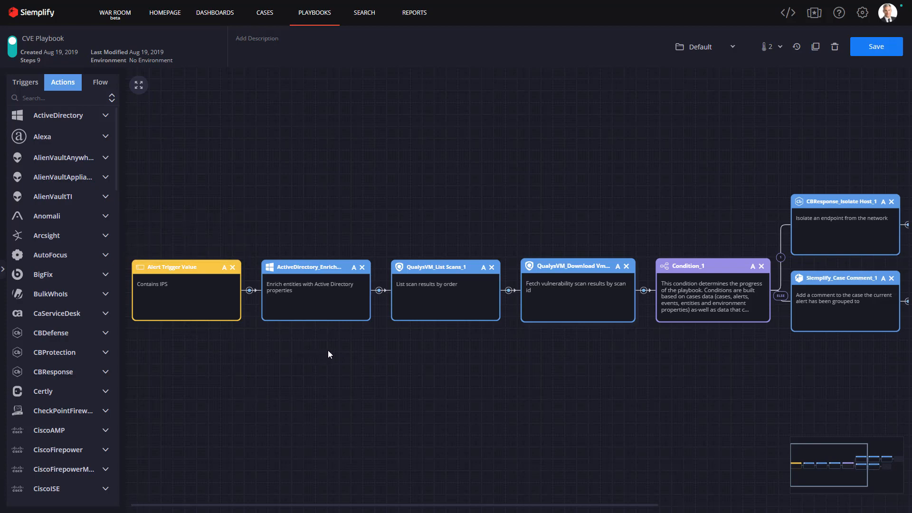
pyautogui.moveTo(757, 396)
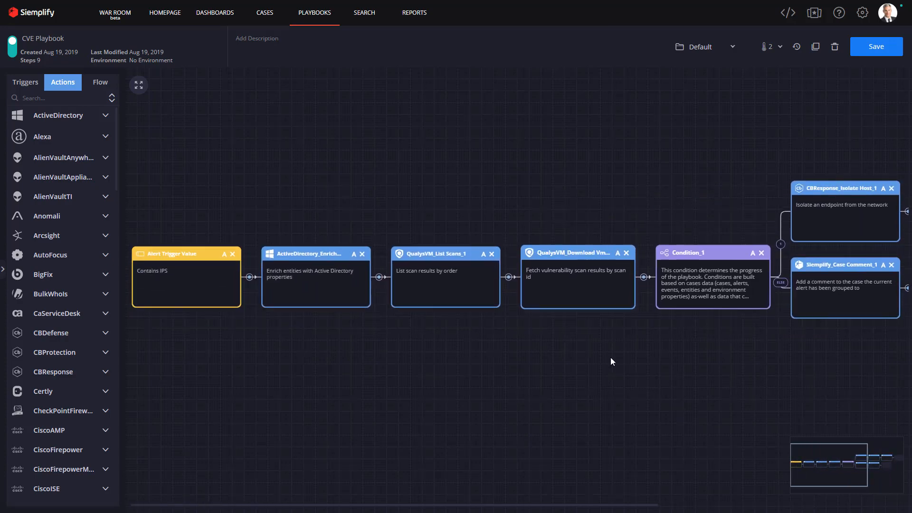
pyautogui.moveTo(315, 277)
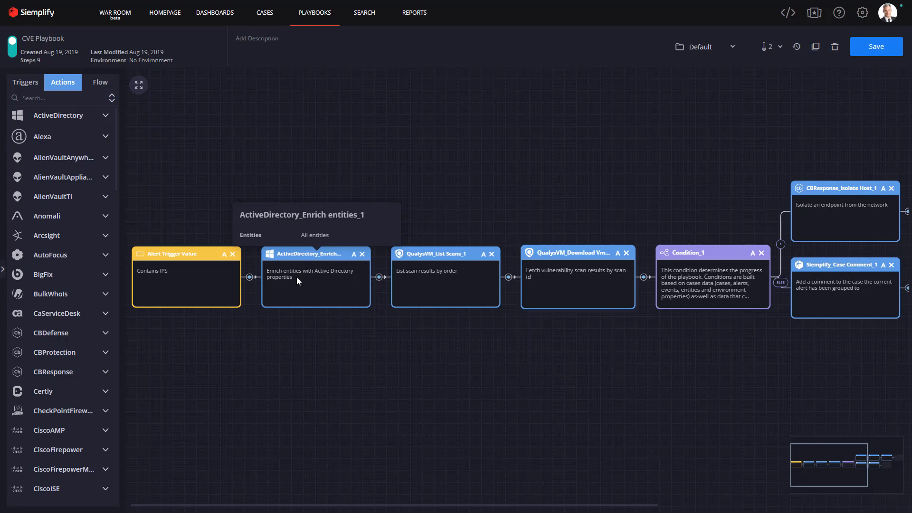
pyautogui.moveTo(439, 298)
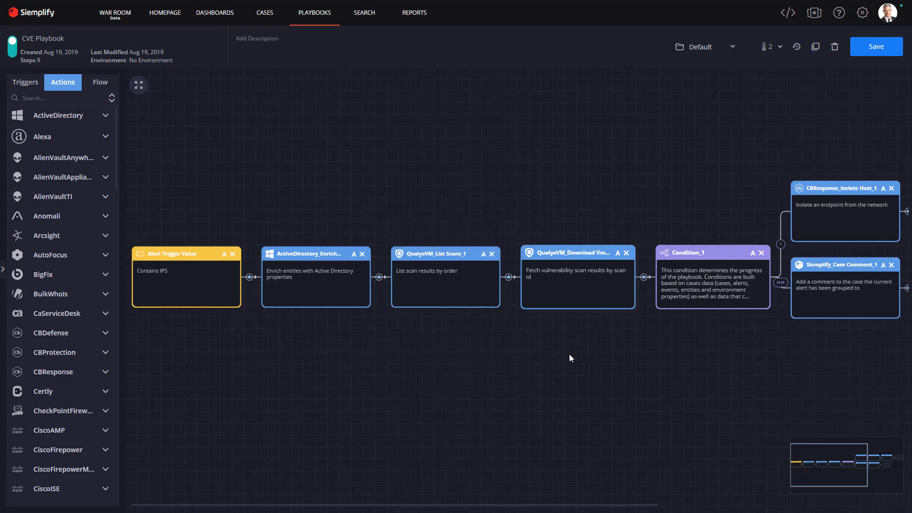
pyautogui.moveTo(567, 283)
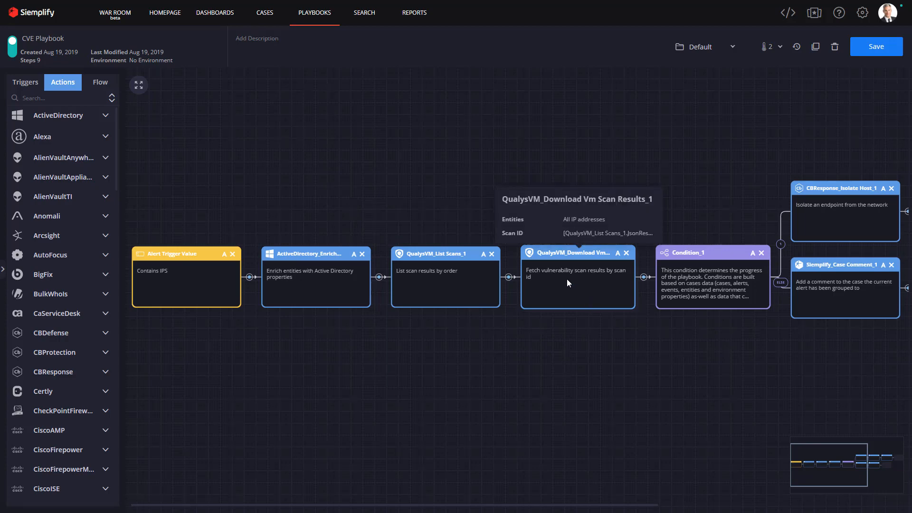
pyautogui.moveTo(594, 258)
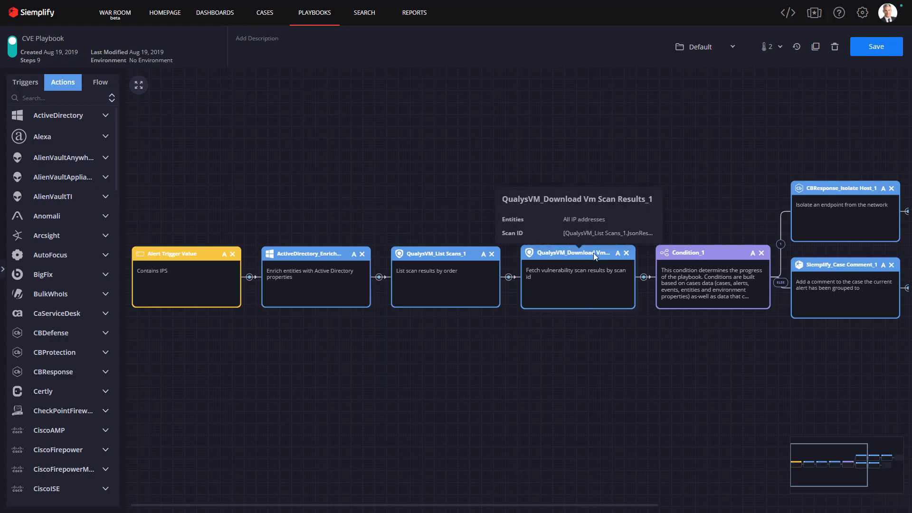
# - Browse Scan ID placeholders for the Download Vm Scan Results step and expand the Playbook results
pyautogui.click(576, 276)
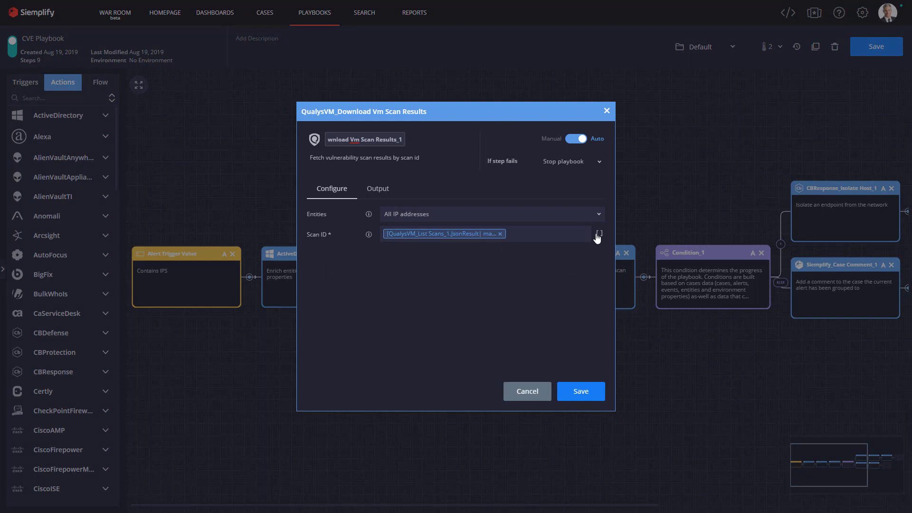
pyautogui.click(597, 234)
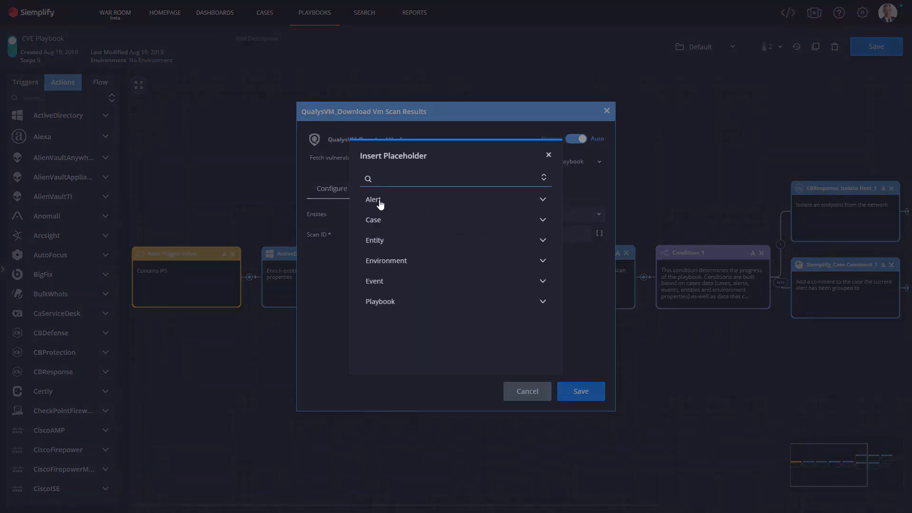
pyautogui.moveTo(391, 313)
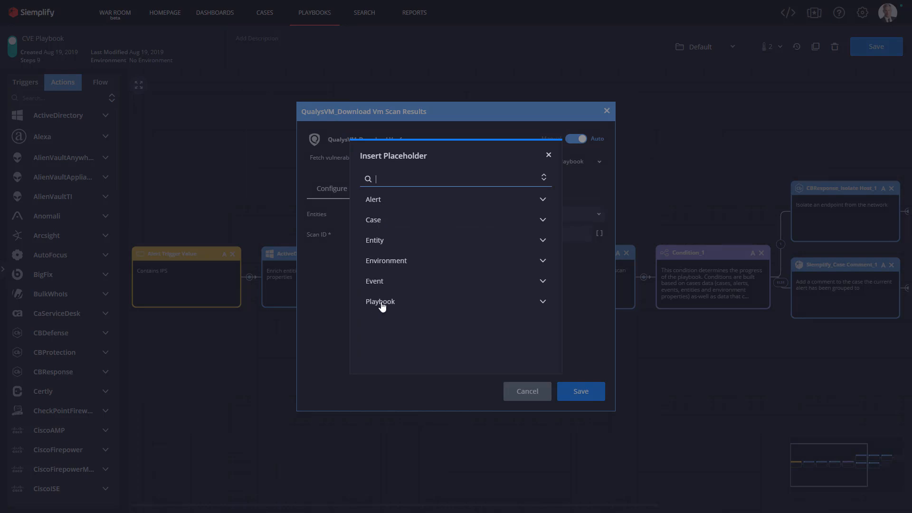
pyautogui.moveTo(548, 156)
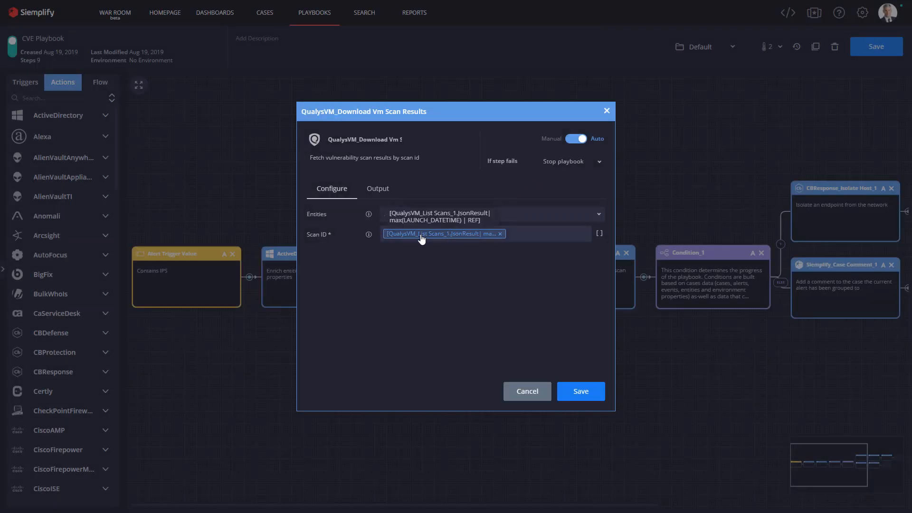
pyautogui.click(490, 214)
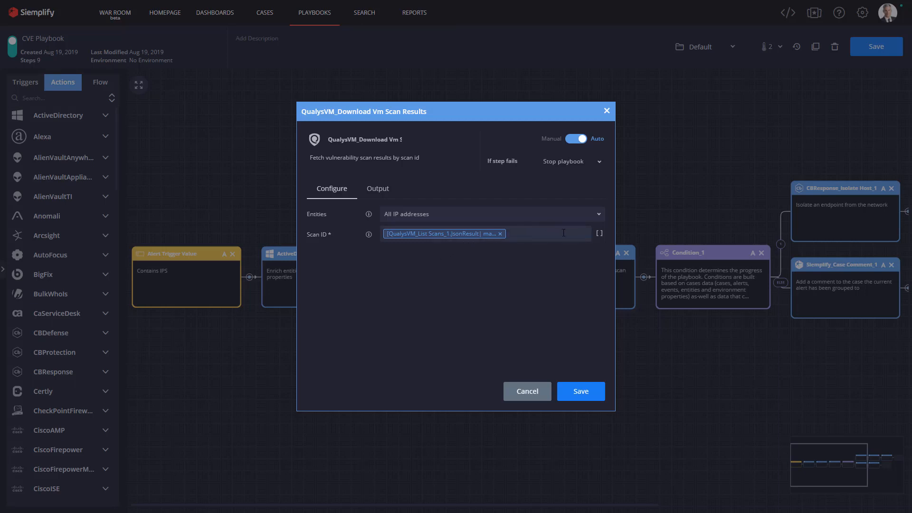
pyautogui.moveTo(599, 238)
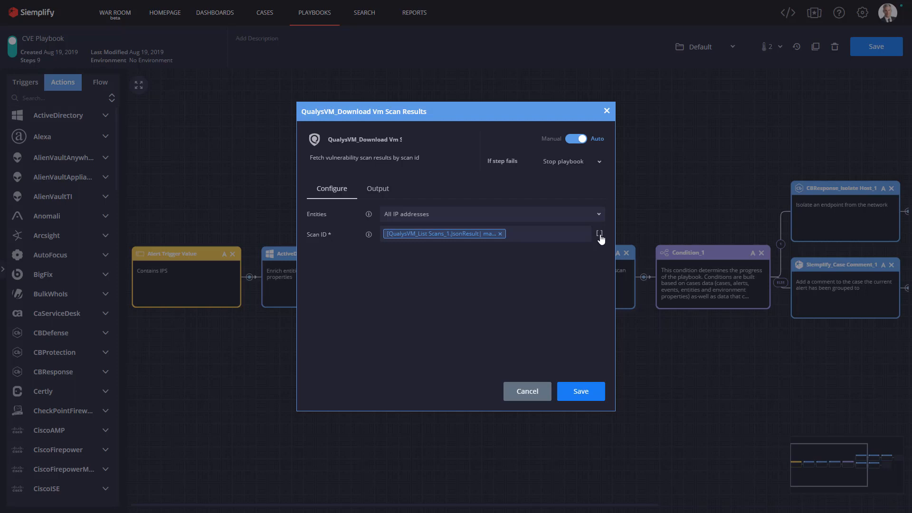
pyautogui.click(600, 234)
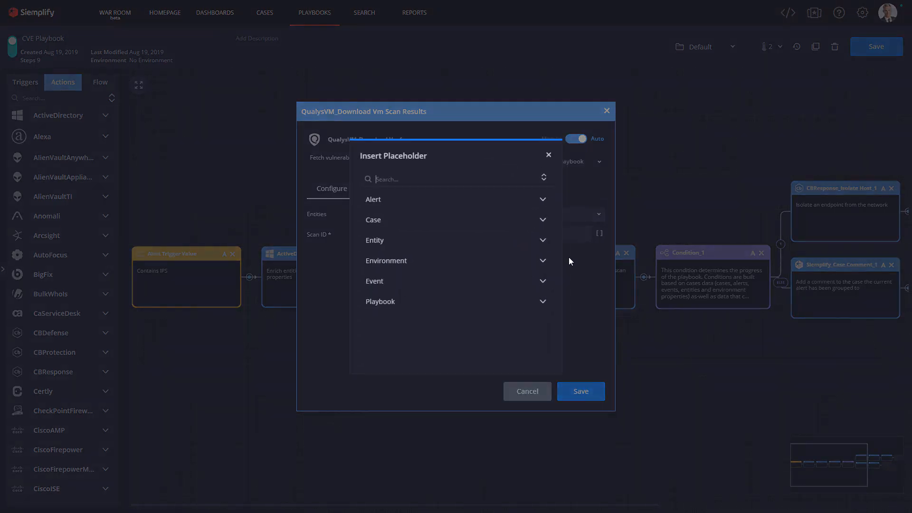
pyautogui.click(380, 301)
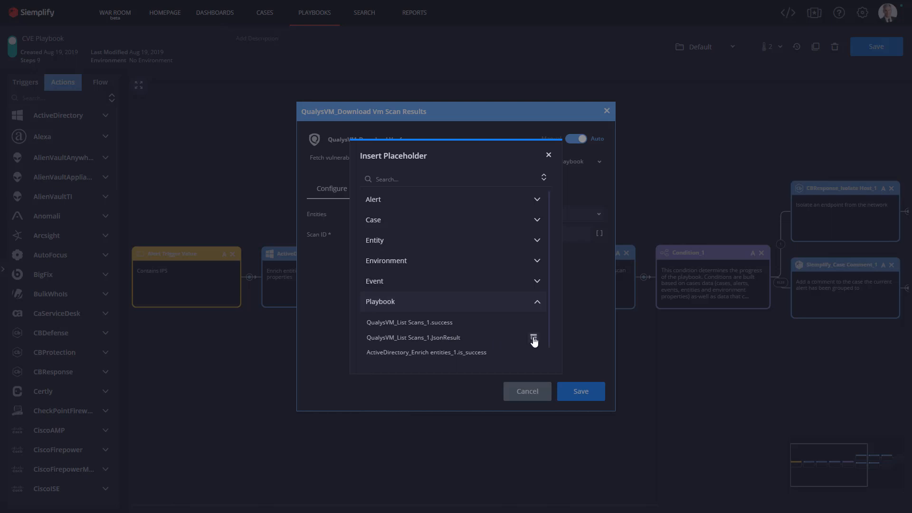
# - Start an expression on the List Scans JsonResult and expand the first scan record sample
pyautogui.click(533, 337)
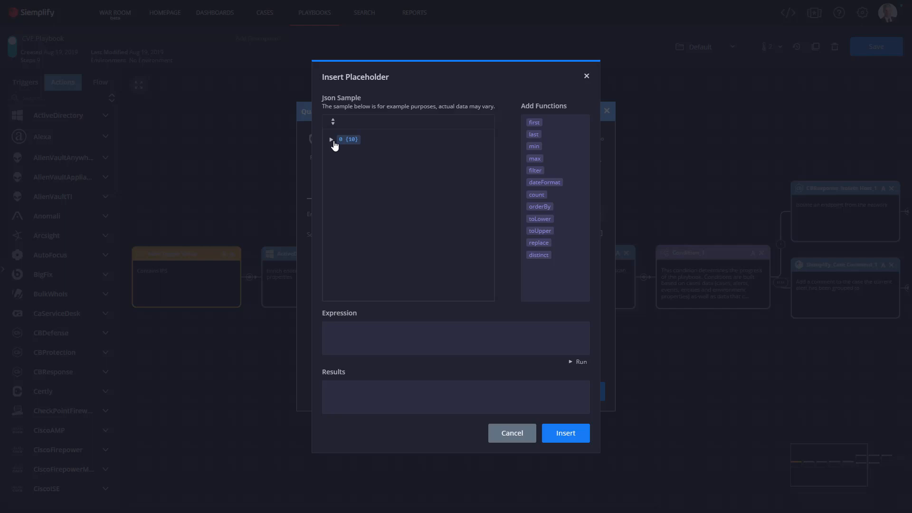
pyautogui.moveTo(333, 146)
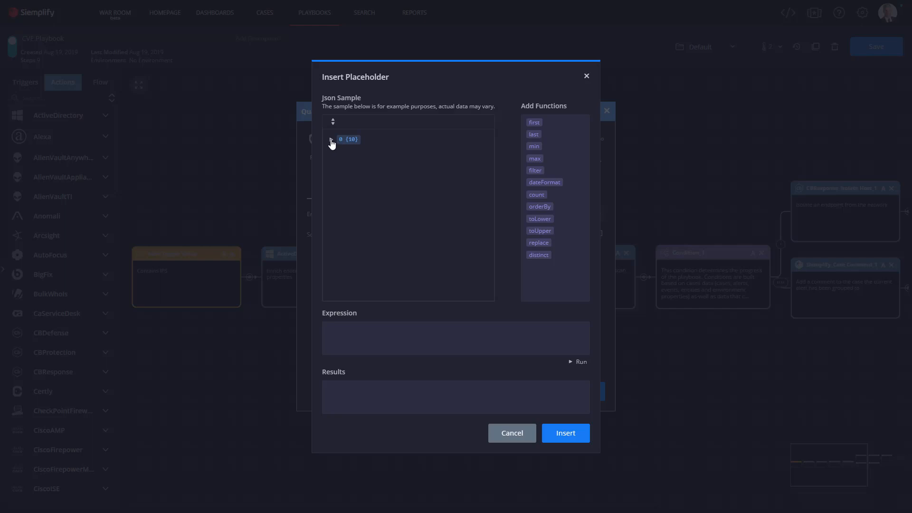
pyautogui.click(330, 139)
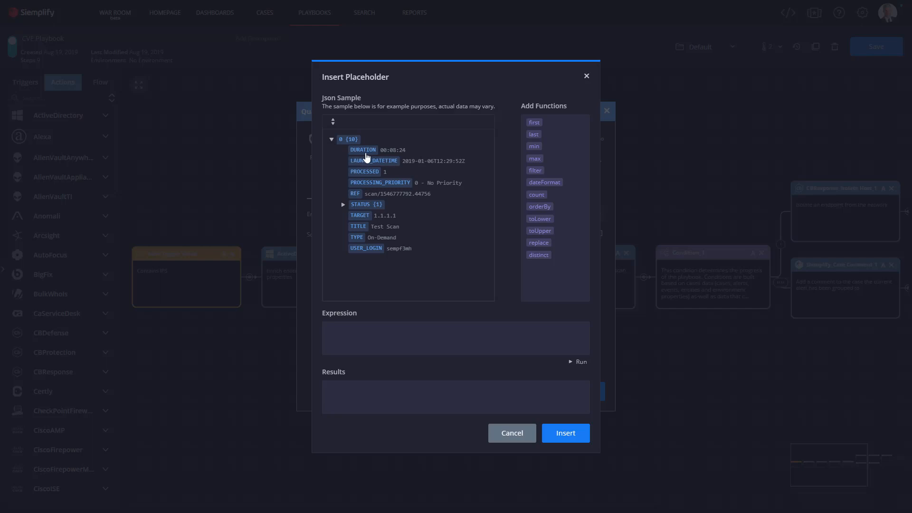
pyautogui.moveTo(359, 222)
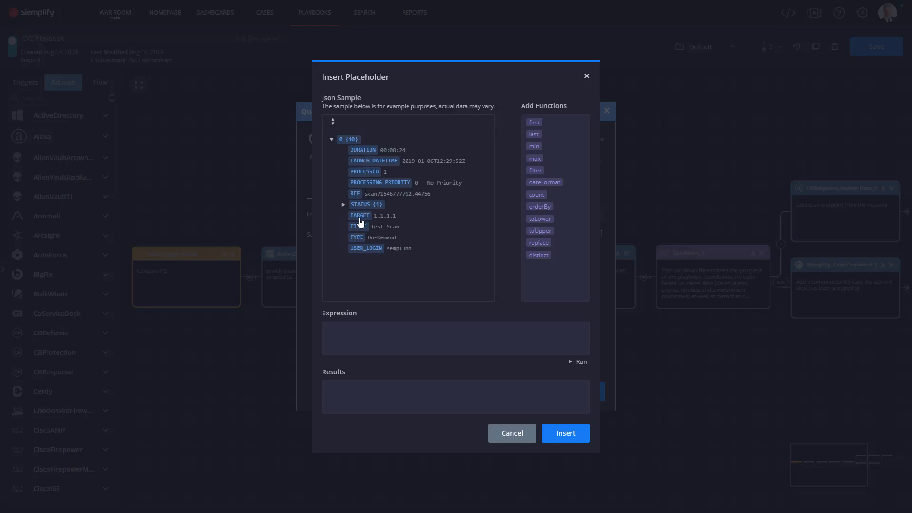
pyautogui.moveTo(362, 162)
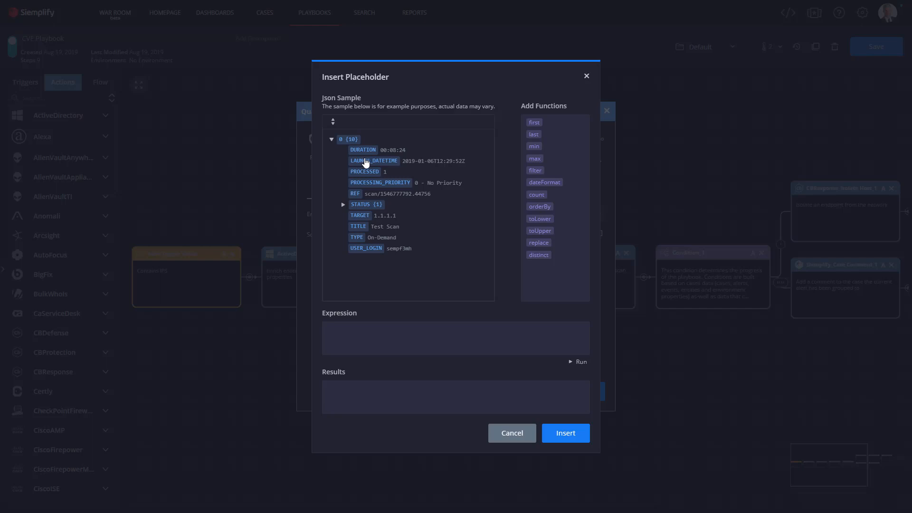
pyautogui.moveTo(503, 164)
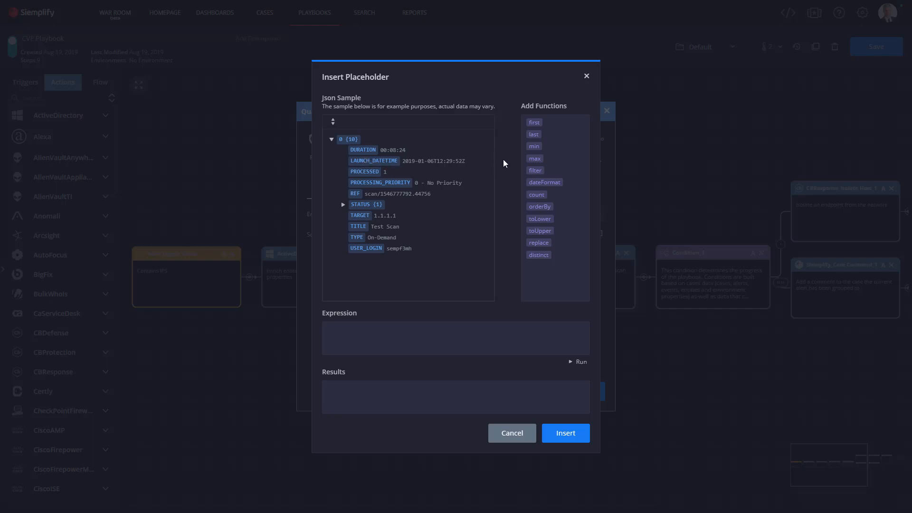
pyautogui.moveTo(523, 127)
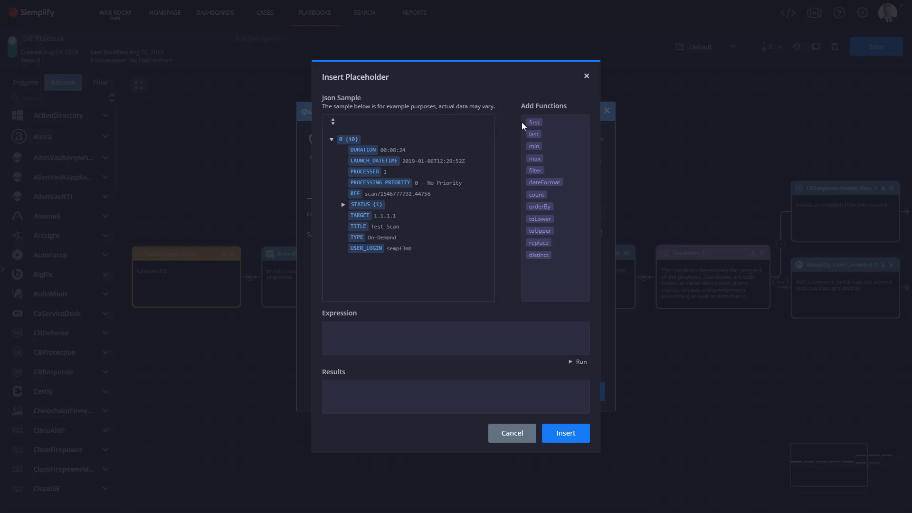
pyautogui.moveTo(540, 260)
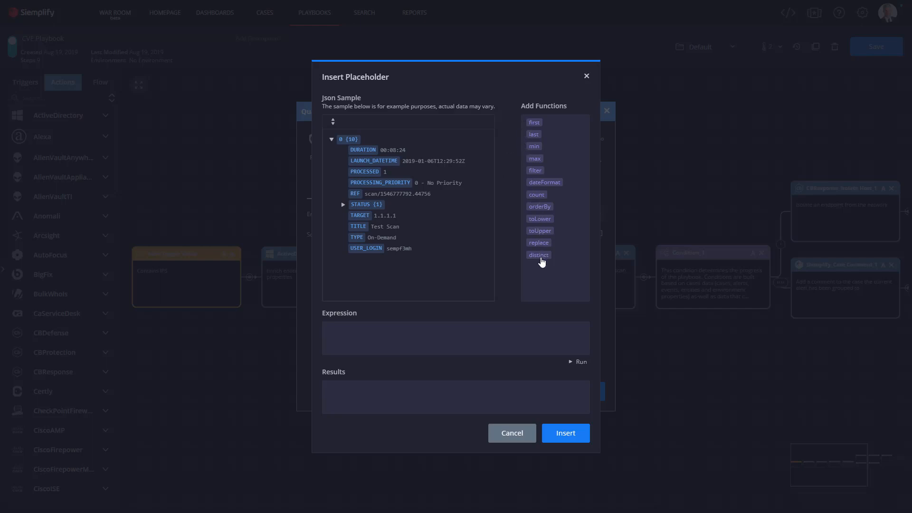
pyautogui.moveTo(490, 155)
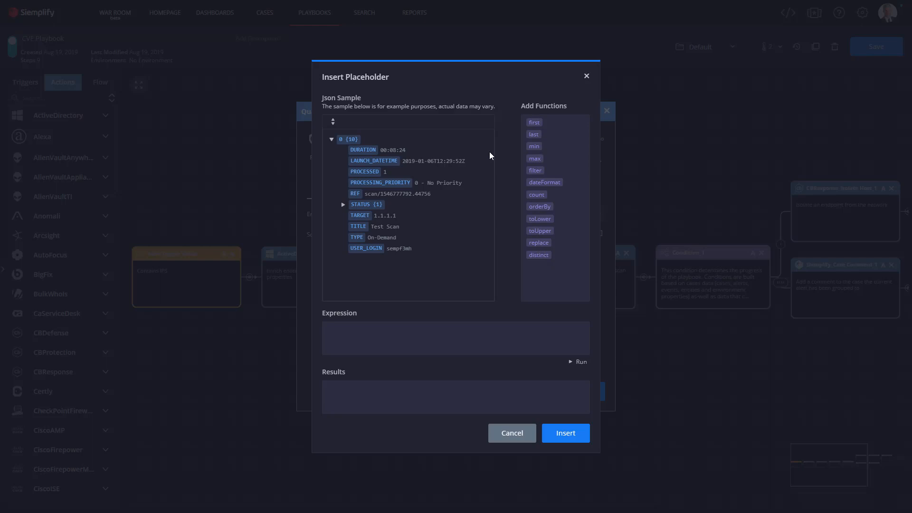
pyautogui.moveTo(505, 160)
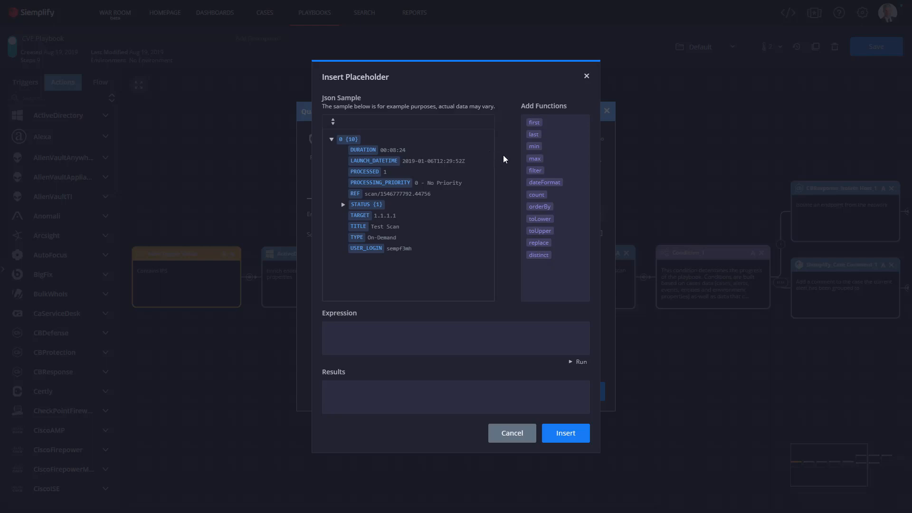
pyautogui.moveTo(534, 159)
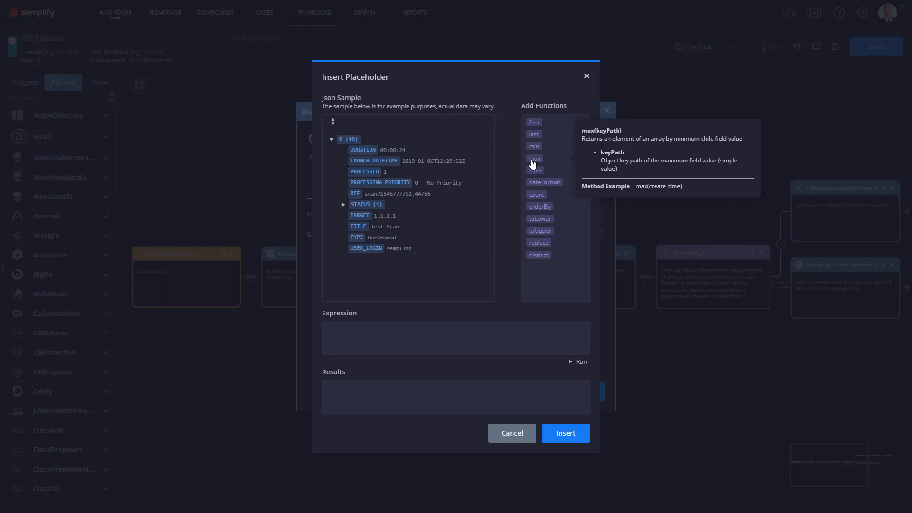
pyautogui.moveTo(532, 161)
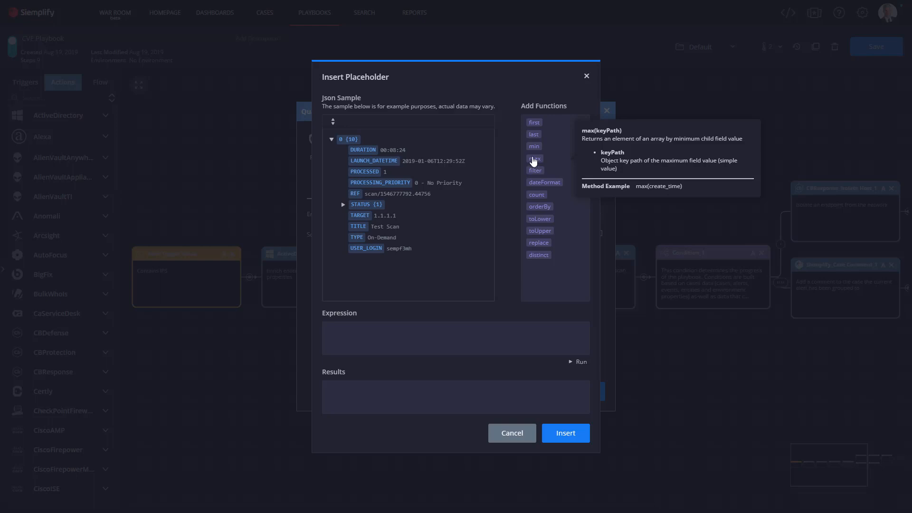
# - Build the expression | max(LAUNCH_DATETIME) | REF to select the most recent scan's reference
pyautogui.click(533, 159)
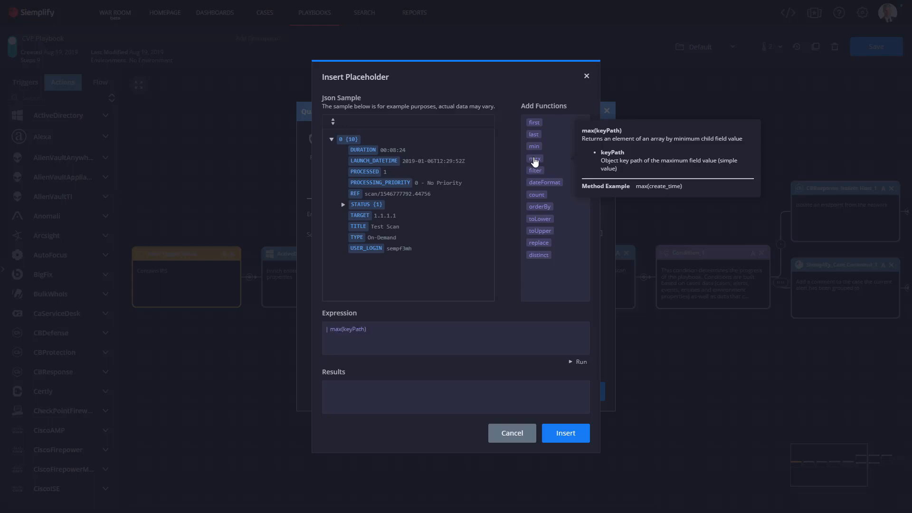
pyautogui.click(533, 159)
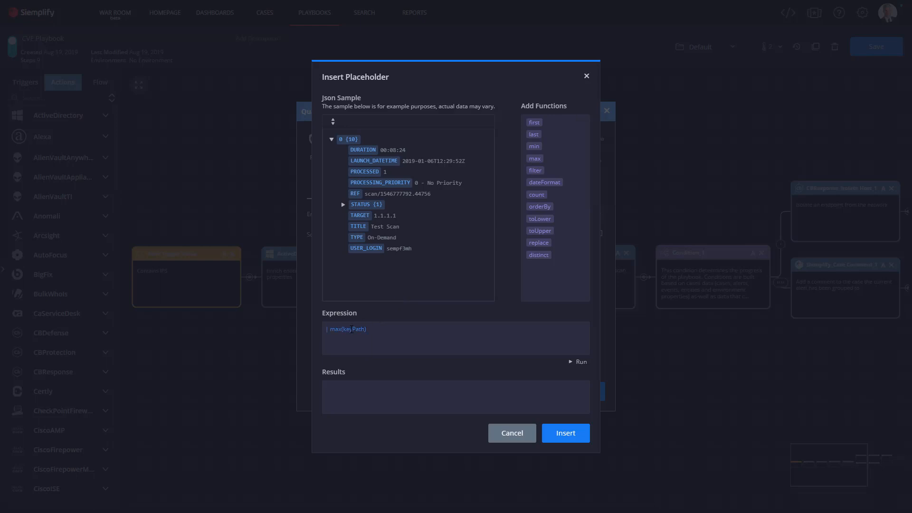
pyautogui.doubleClick(353, 329)
pyautogui.write('LA')
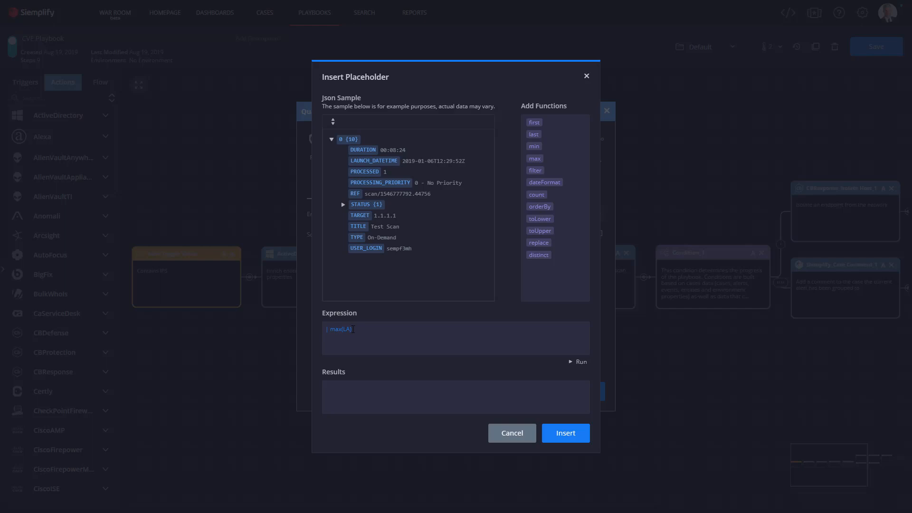
pyautogui.write('NCH_D')
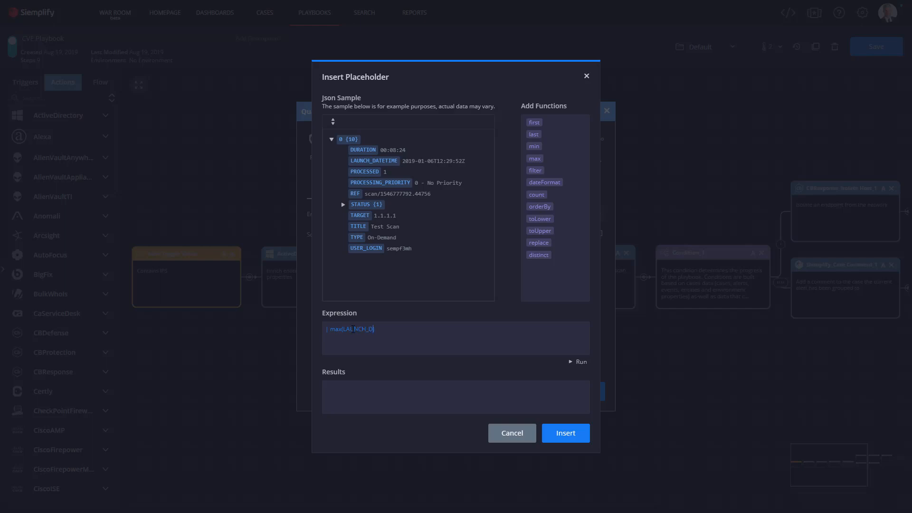
pyautogui.write('ATETIME')
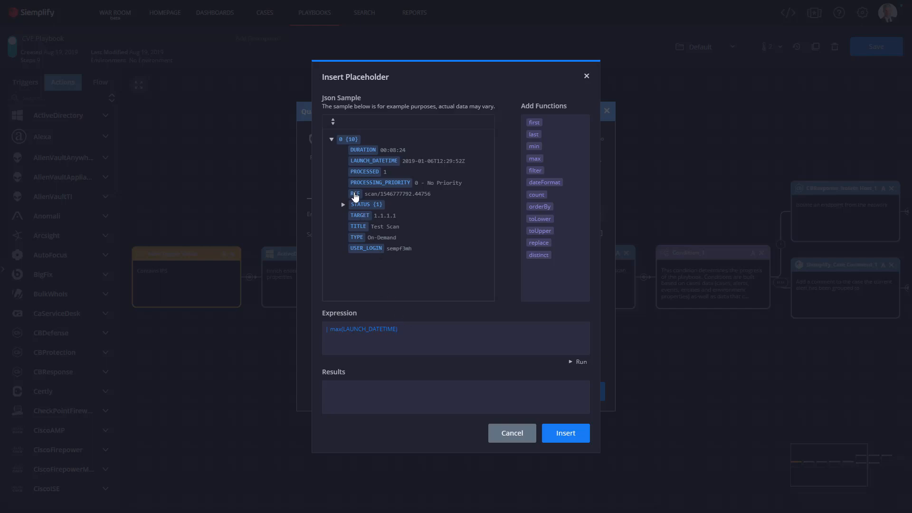
pyautogui.click(354, 193)
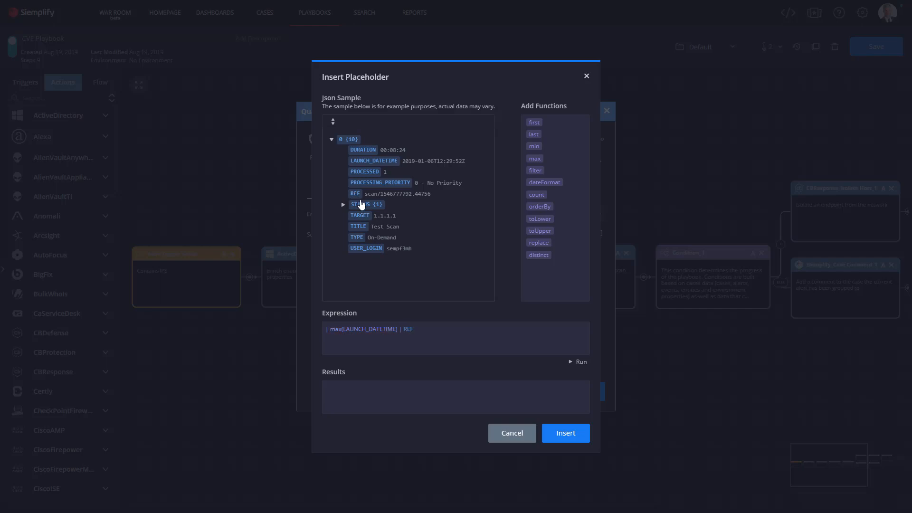
pyautogui.moveTo(579, 360)
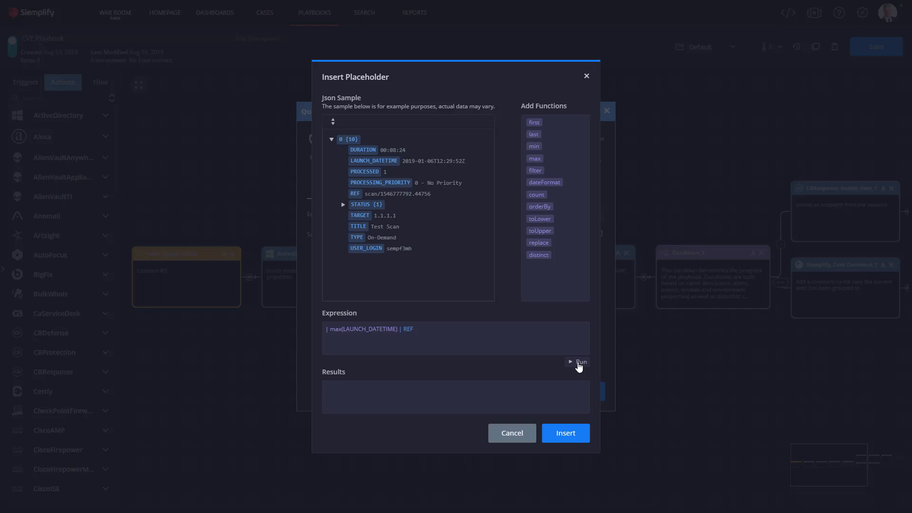
# - Run the expression, confirm it returns scan/1546777792.44756, then cancel without inserting
pyautogui.click(580, 361)
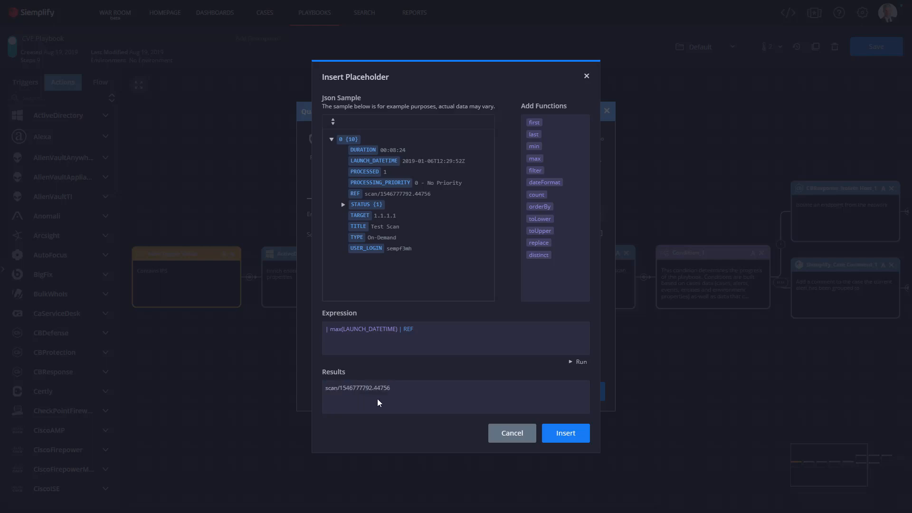
pyautogui.moveTo(433, 399)
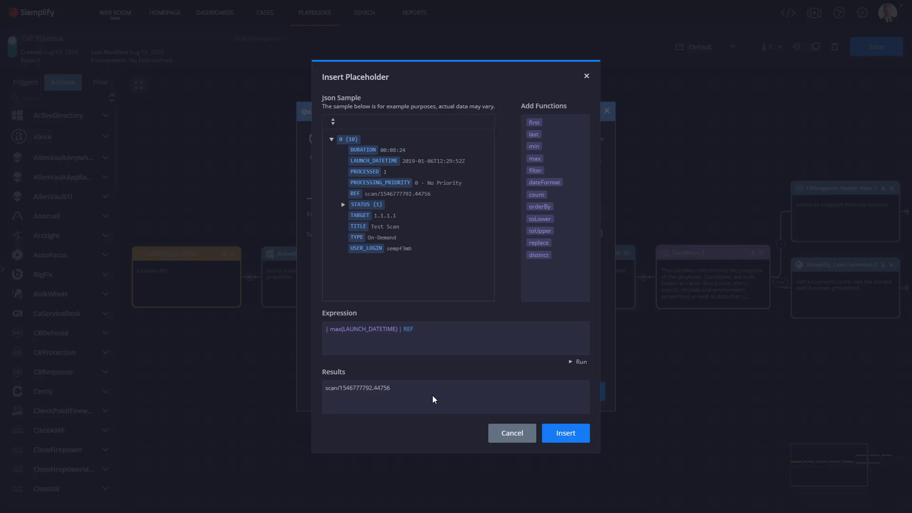
pyautogui.moveTo(510, 433)
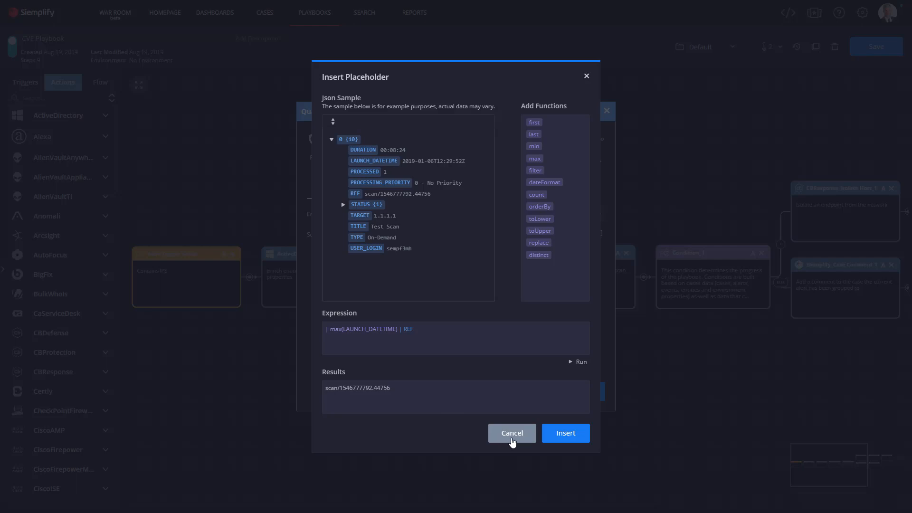
pyautogui.moveTo(540, 218)
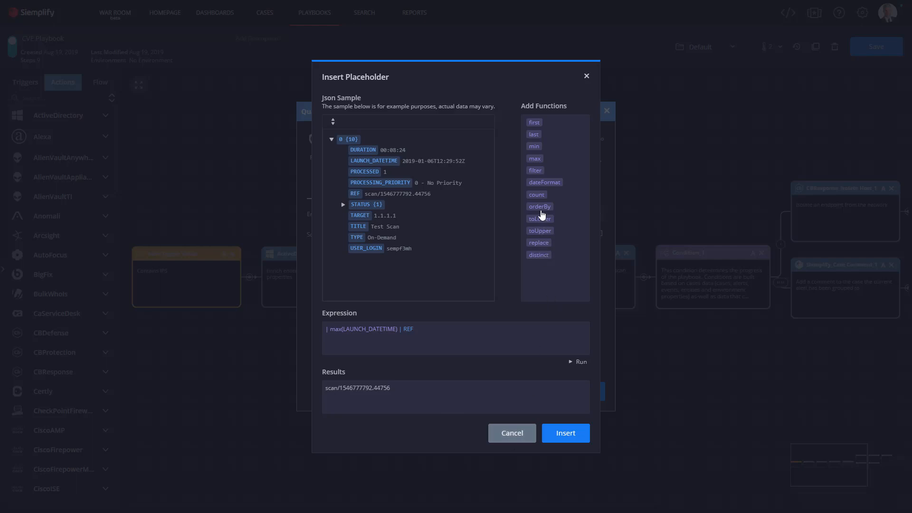
pyautogui.moveTo(560, 275)
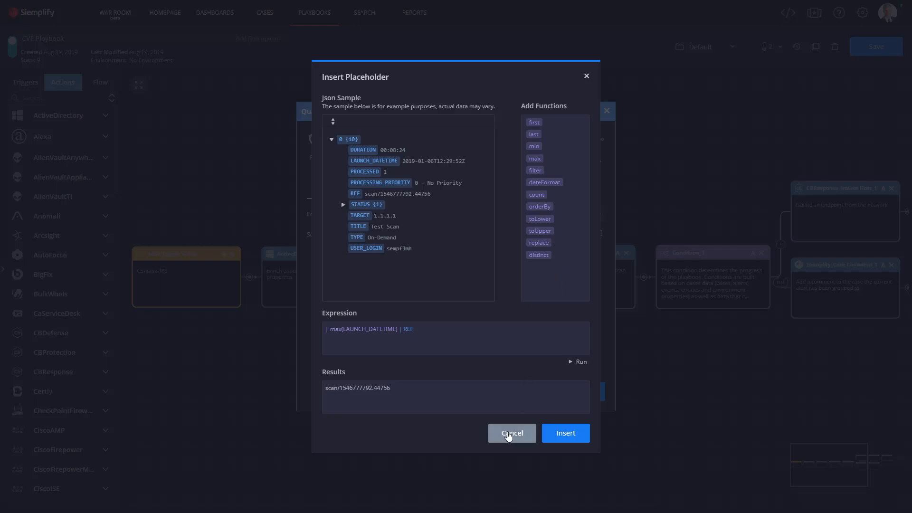
pyautogui.click(511, 433)
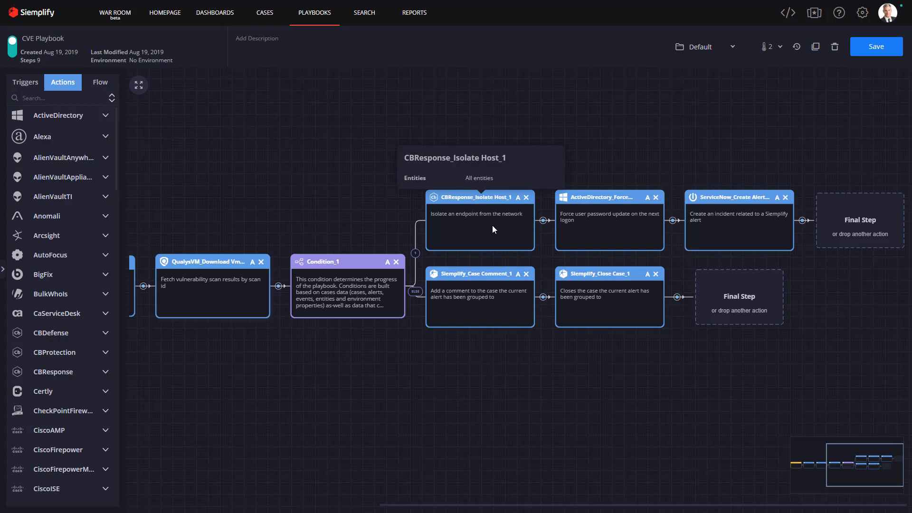
pyautogui.moveTo(440, 230)
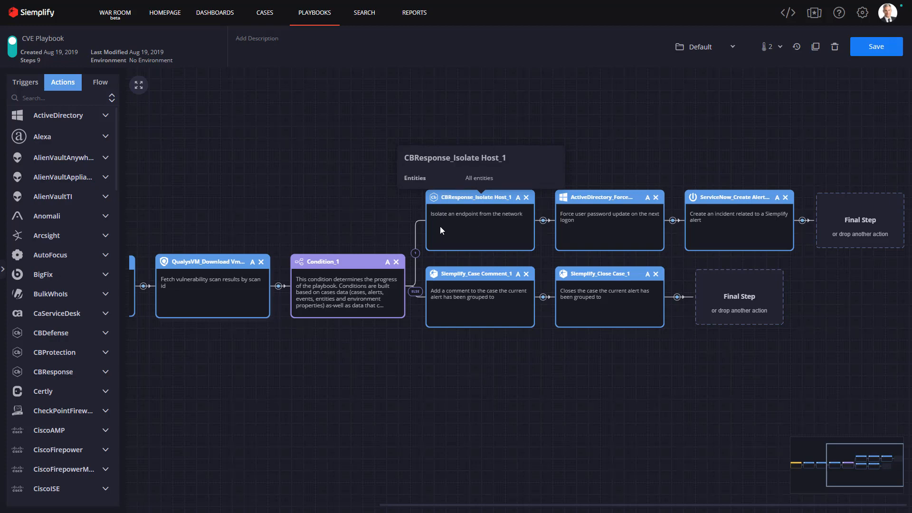
pyautogui.moveTo(606, 233)
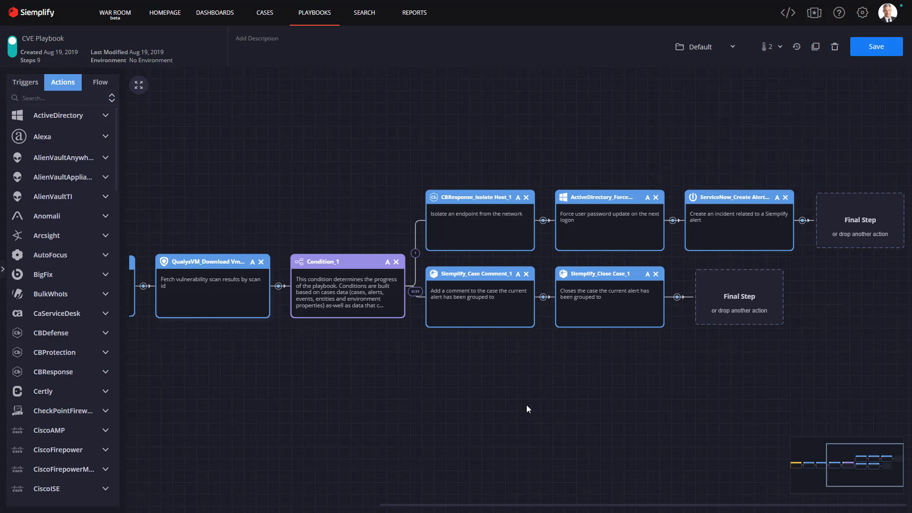
pyautogui.moveTo(465, 313)
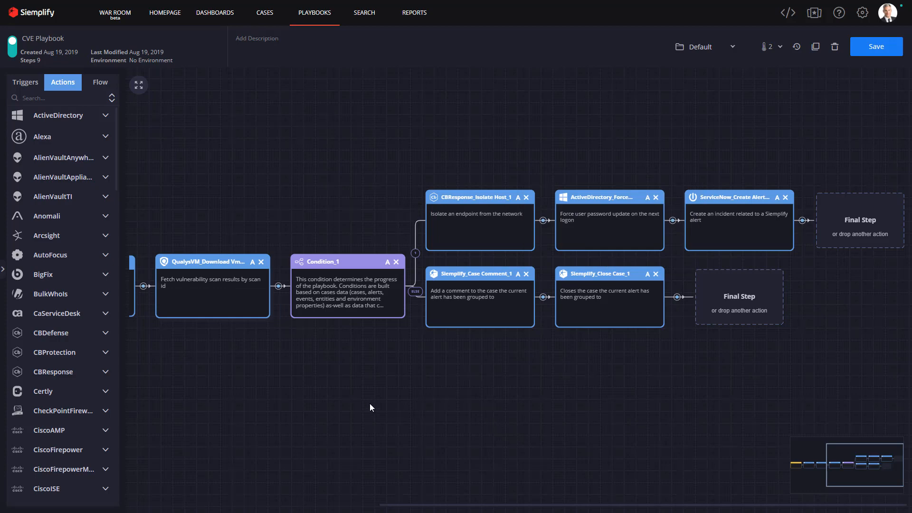
pyautogui.moveTo(342, 400)
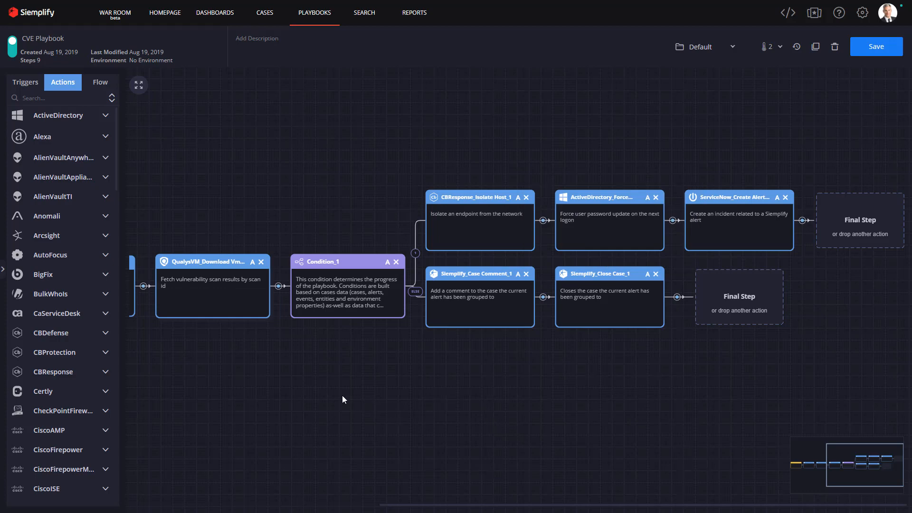